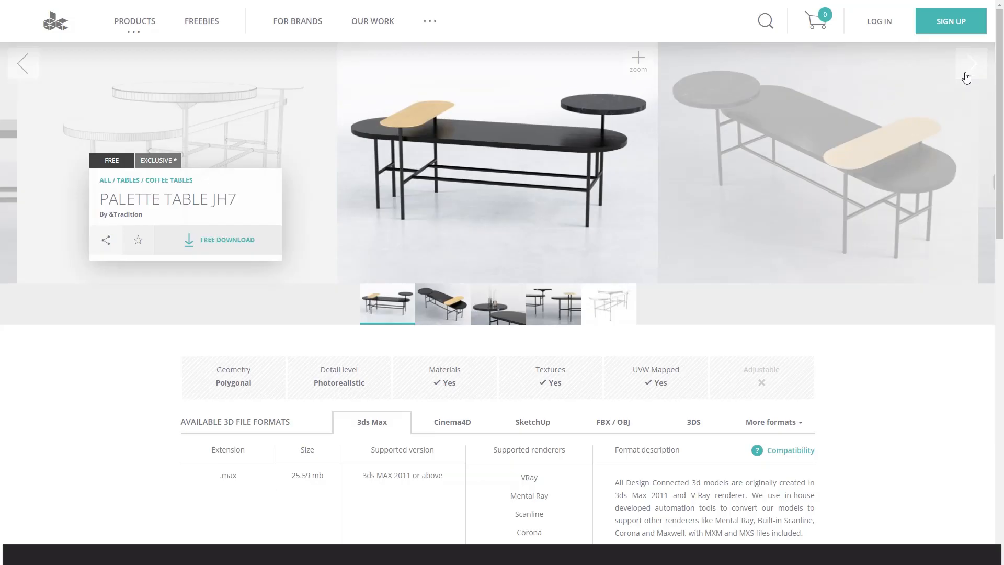
Advance the Palette Table JH7 gallery to its next product image
{"action": "left_click", "coordinate": [441, 303]}
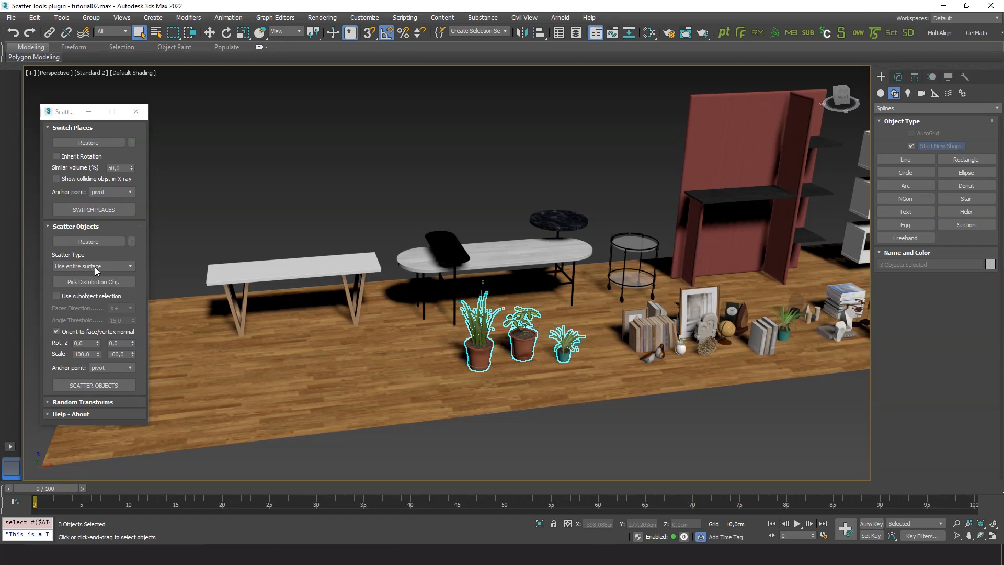
Switch Scatter Type to Auto-populate Furniture and begin picking the distribution object
{"action": "left_click", "coordinate": [93, 265]}
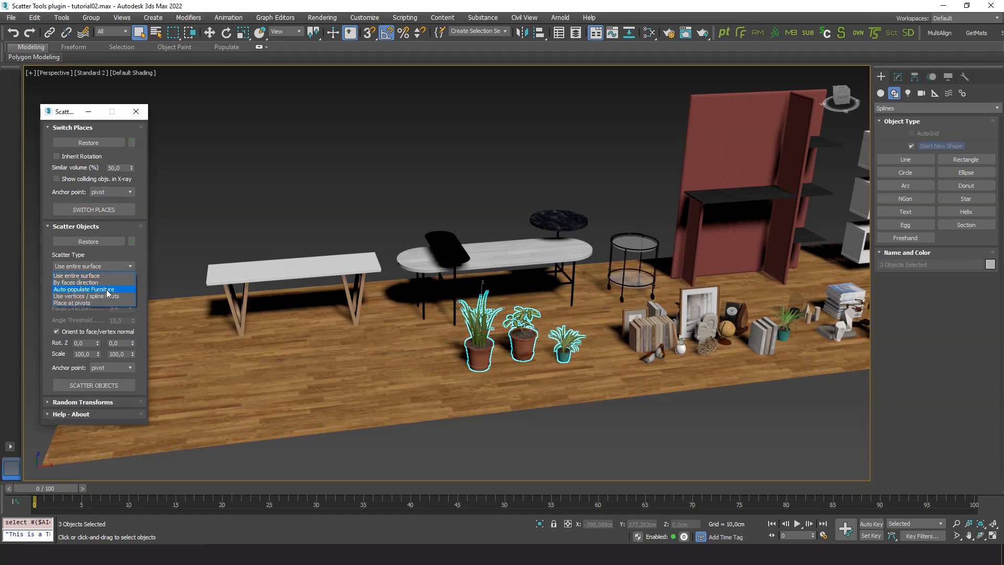
{"action": "left_click", "coordinate": [84, 288]}
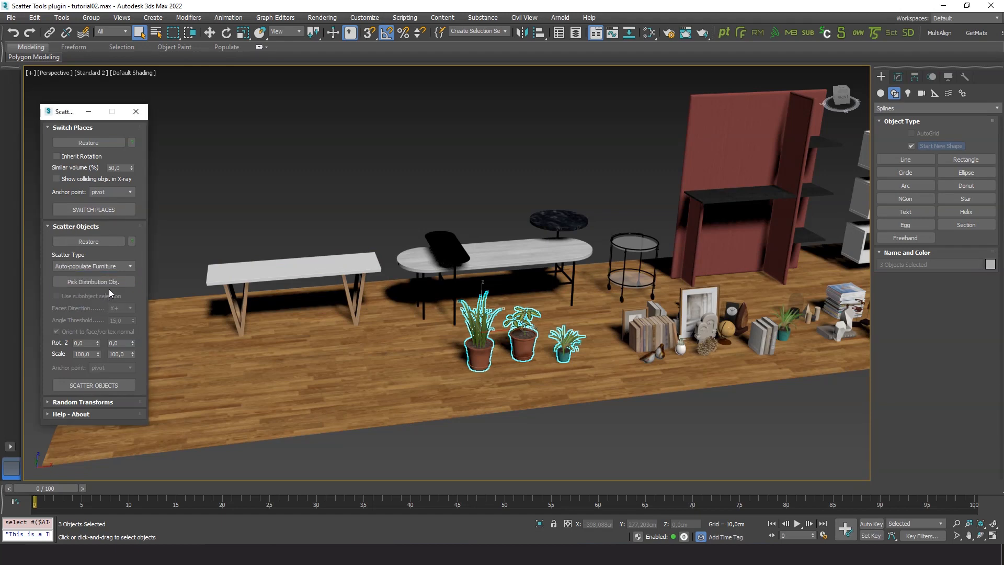
{"action": "left_click", "coordinate": [93, 281]}
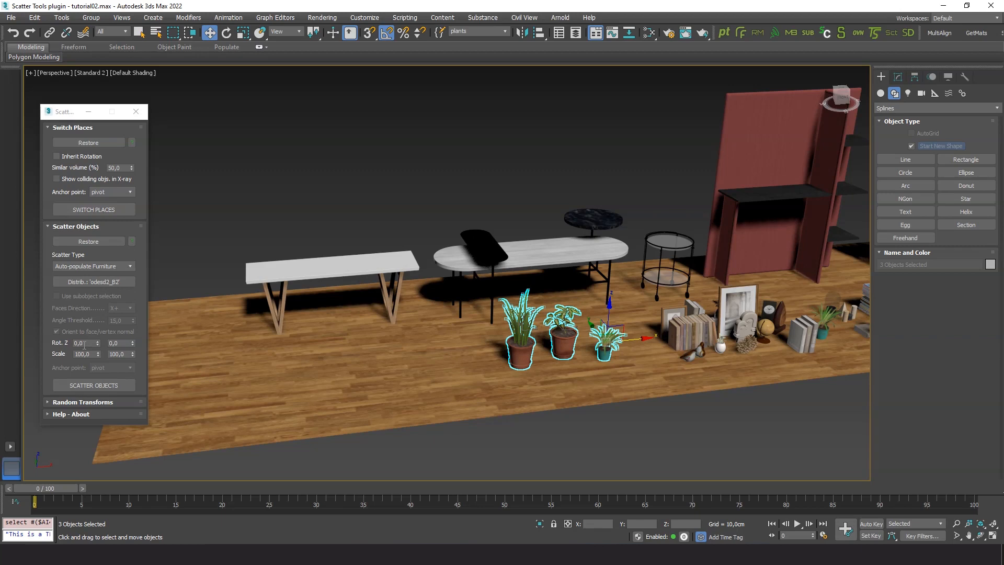
Scatter the three plants onto the white bench, then reshuffle them at 50–80% scale
{"action": "left_click", "coordinate": [93, 384]}
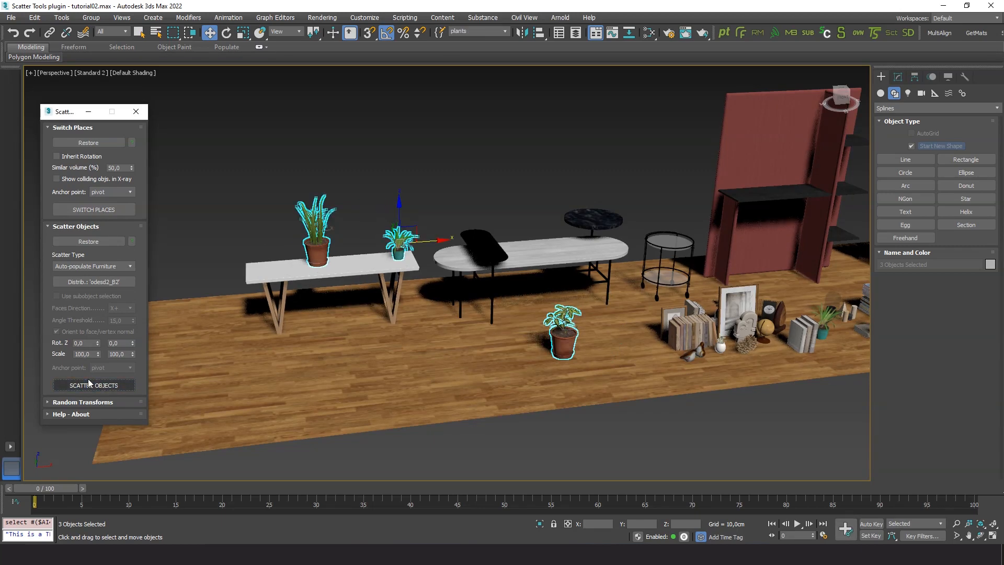
{"action": "left_click", "coordinate": [93, 384]}
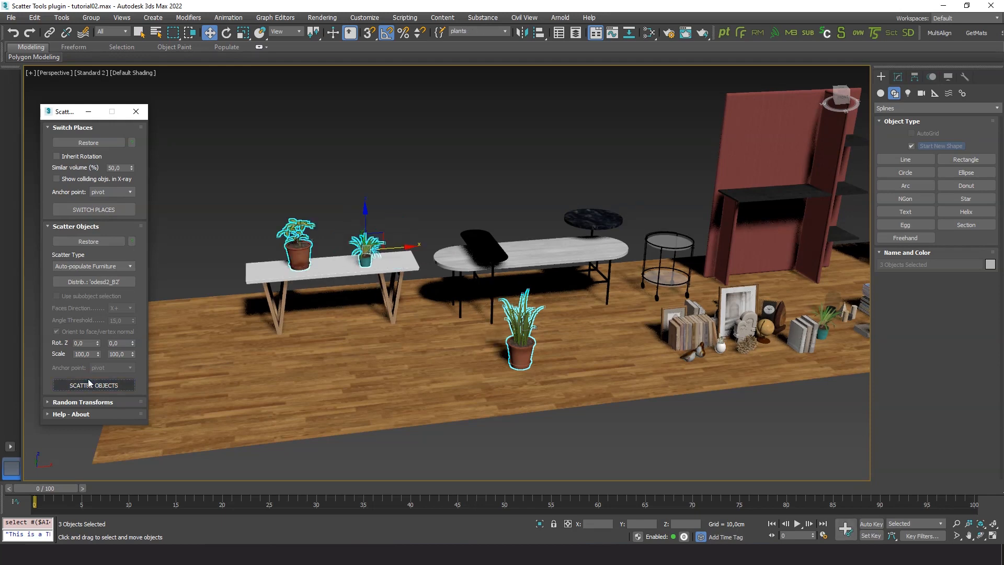
{"action": "left_click", "coordinate": [94, 385]}
{"action": "type", "text": "80"}
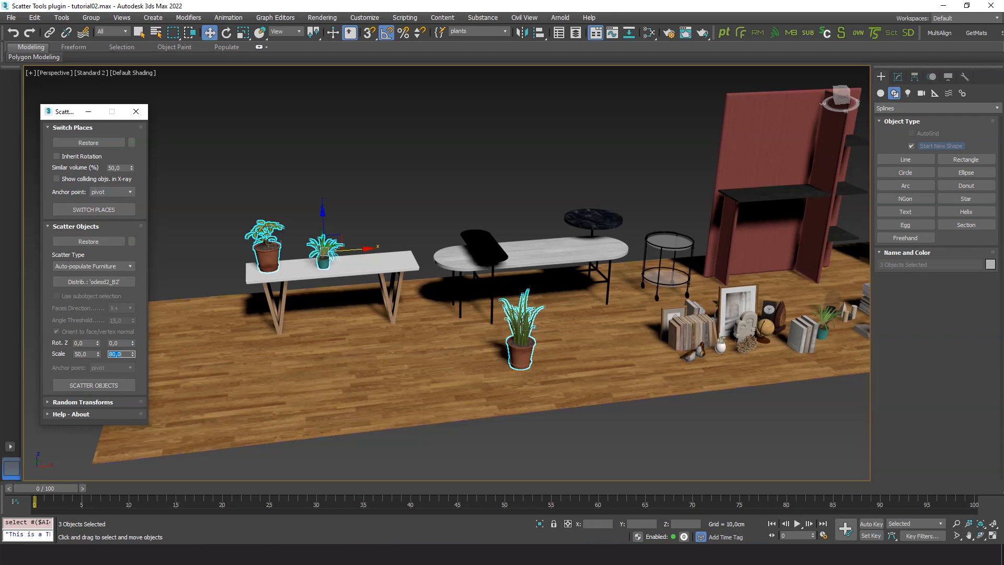
{"action": "left_click", "coordinate": [93, 385]}
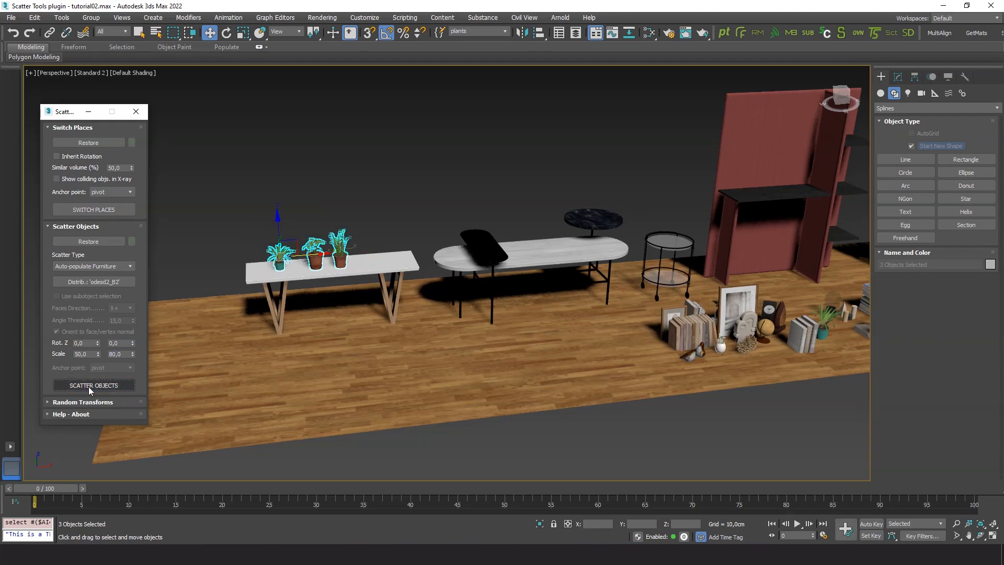
{"action": "left_click", "coordinate": [93, 385]}
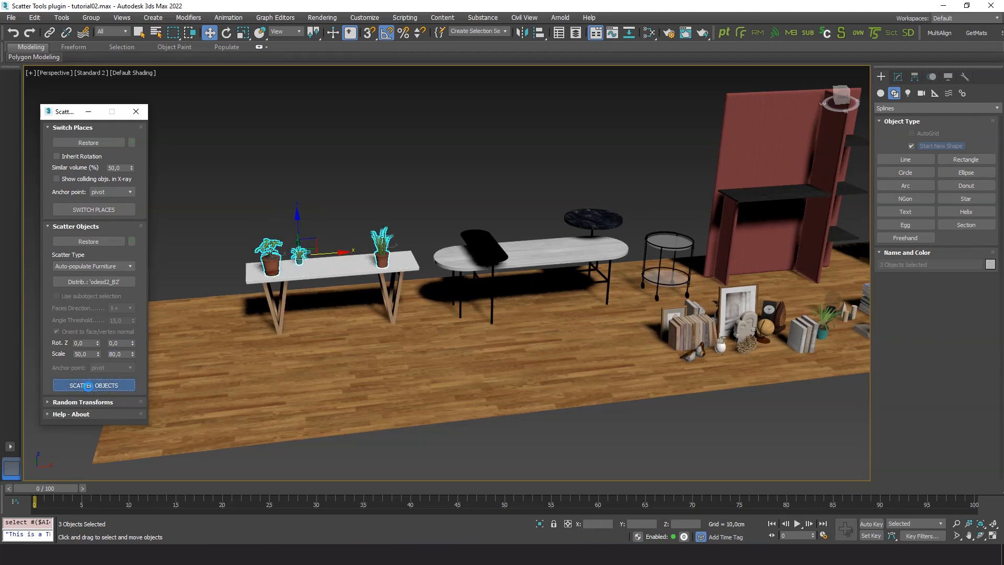
{"action": "left_click", "coordinate": [93, 384]}
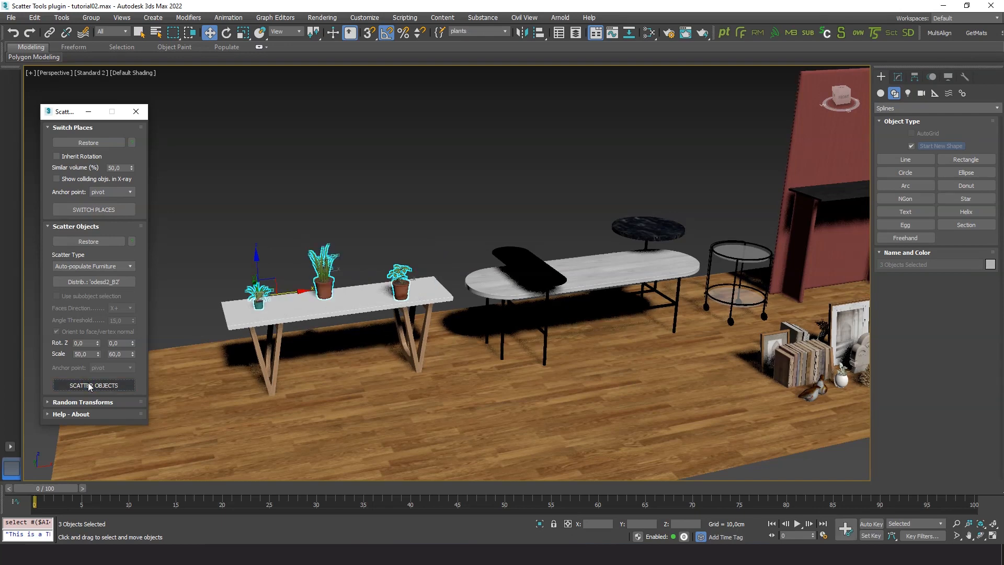
{"action": "left_click", "coordinate": [93, 384]}
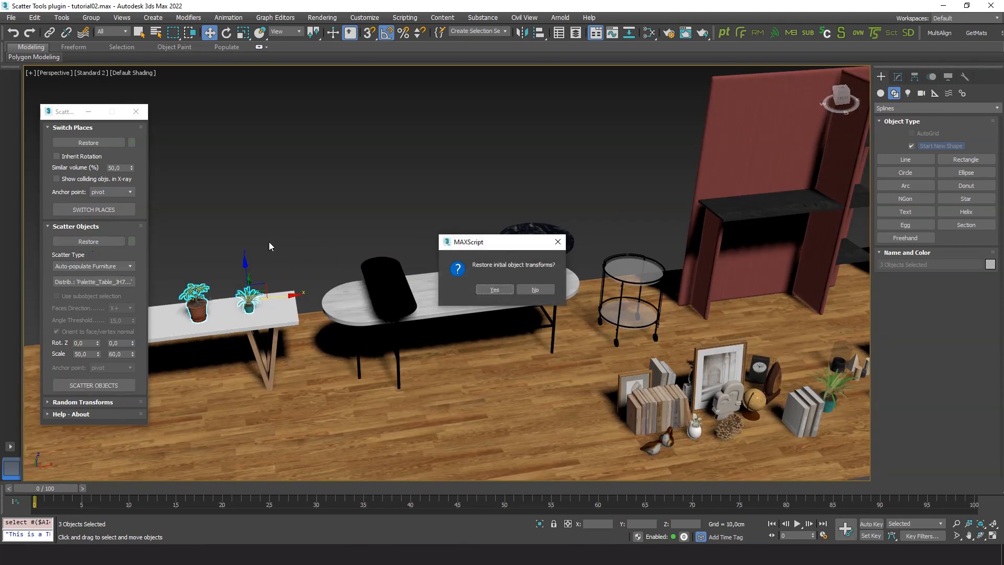
Restore the plants' original transforms and reset the scale range to 100/100
{"action": "left_click", "coordinate": [492, 290]}
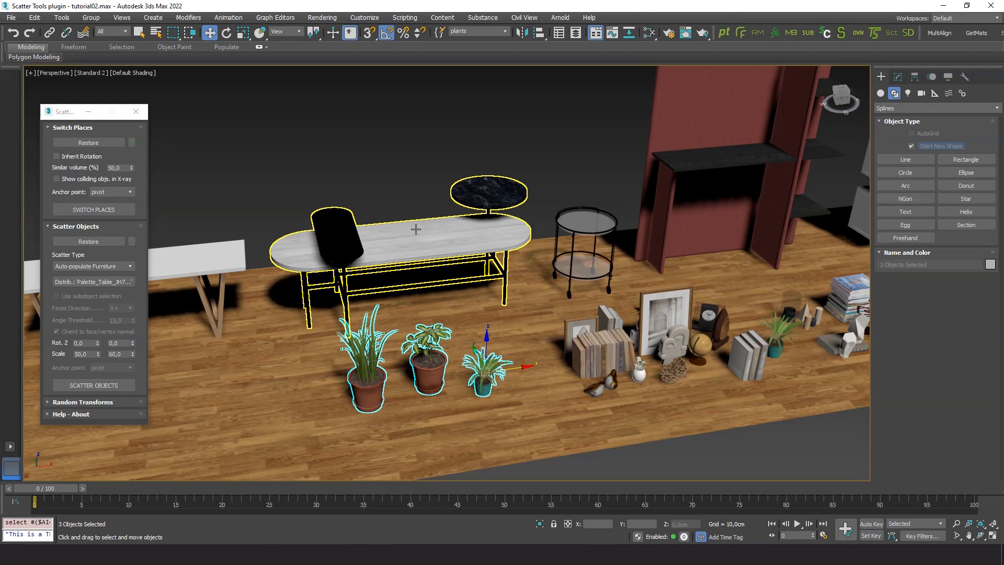
{"action": "left_click", "coordinate": [93, 385]}
{"action": "type", "text": "100"}
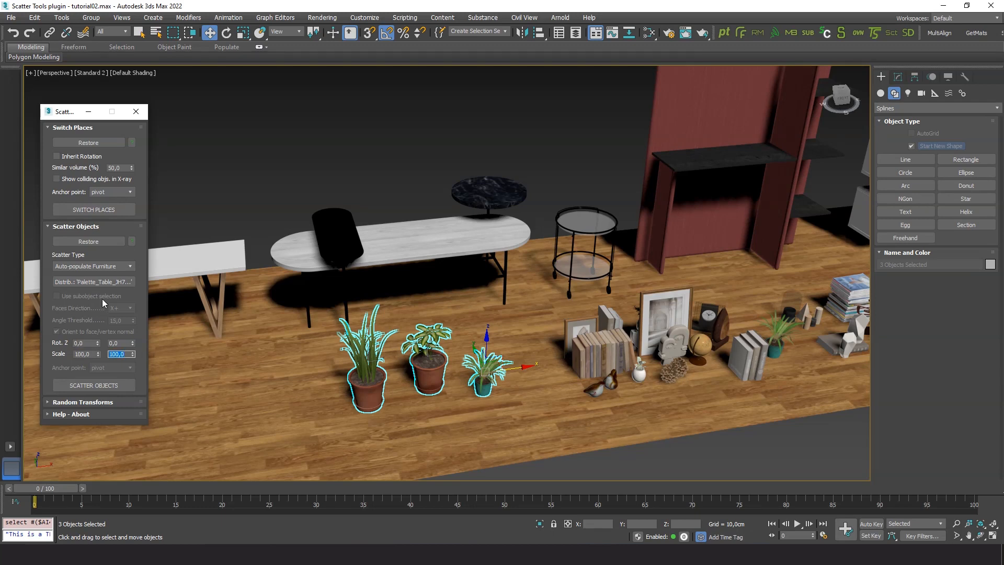
{"action": "left_click", "coordinate": [93, 384]}
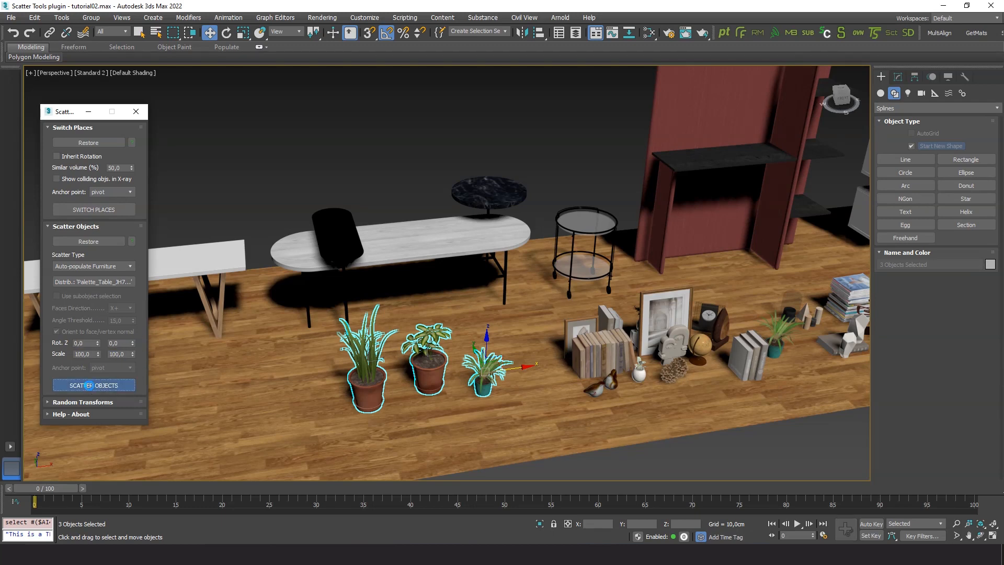
Scatter the full-size plants onto the Palette table, reshuffling until all three sit on top
{"action": "left_click", "coordinate": [94, 384]}
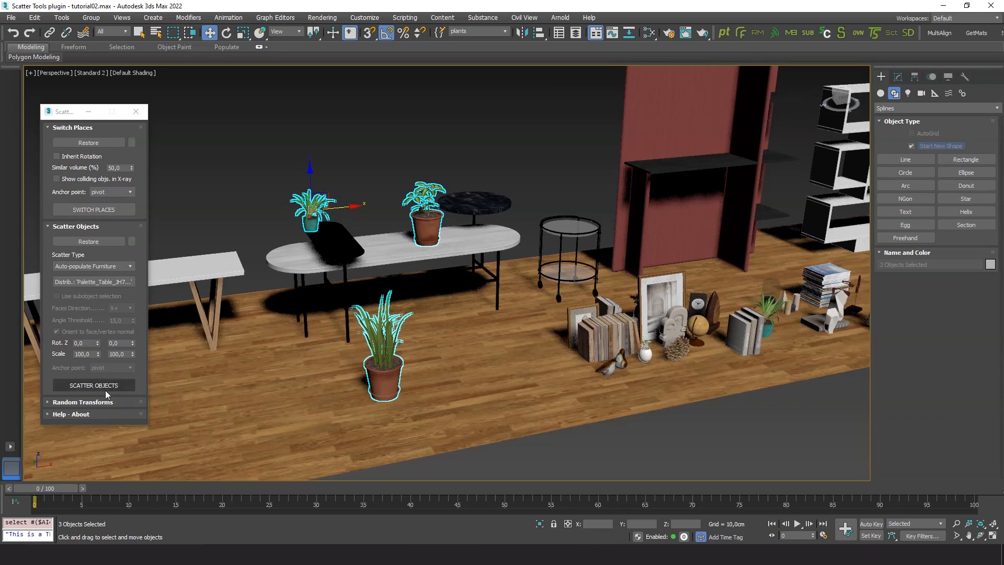
{"action": "left_click", "coordinate": [93, 384]}
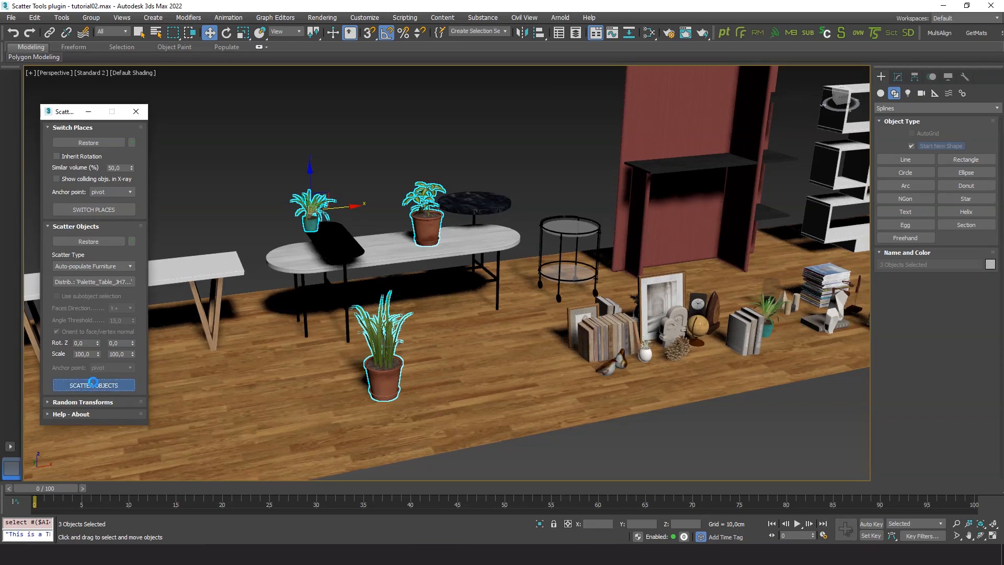
{"action": "left_click", "coordinate": [93, 384]}
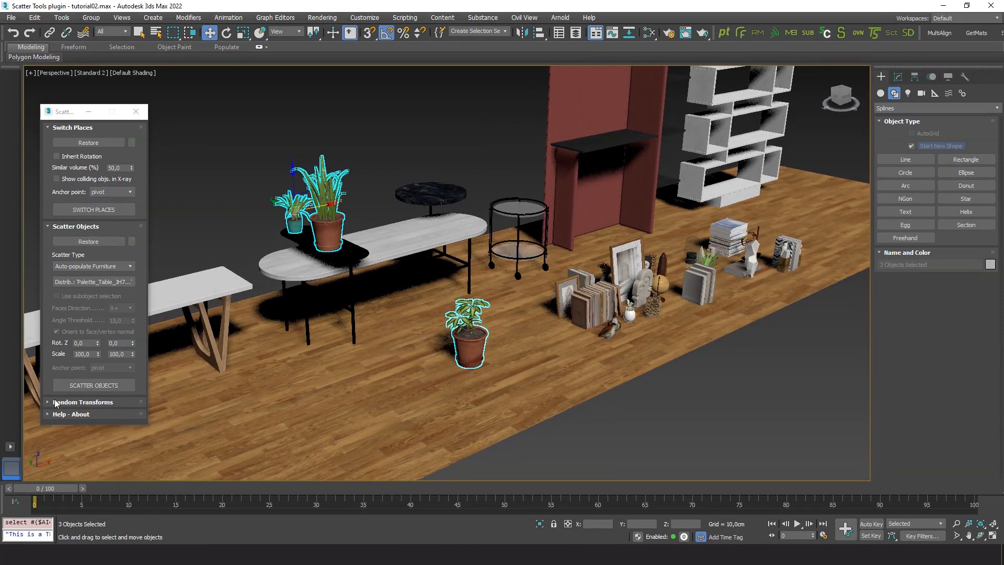
{"action": "left_click", "coordinate": [93, 385]}
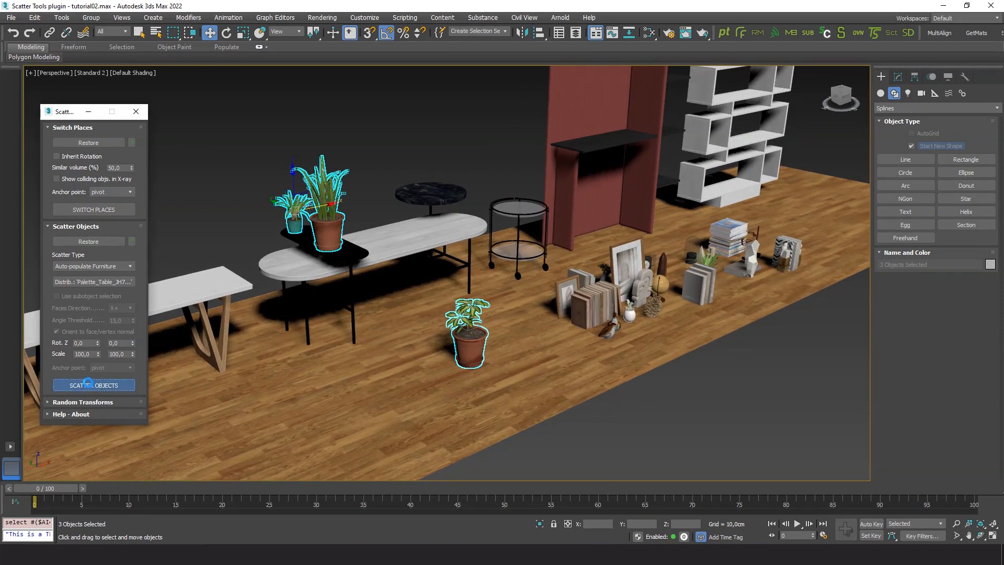
{"action": "left_click", "coordinate": [93, 385]}
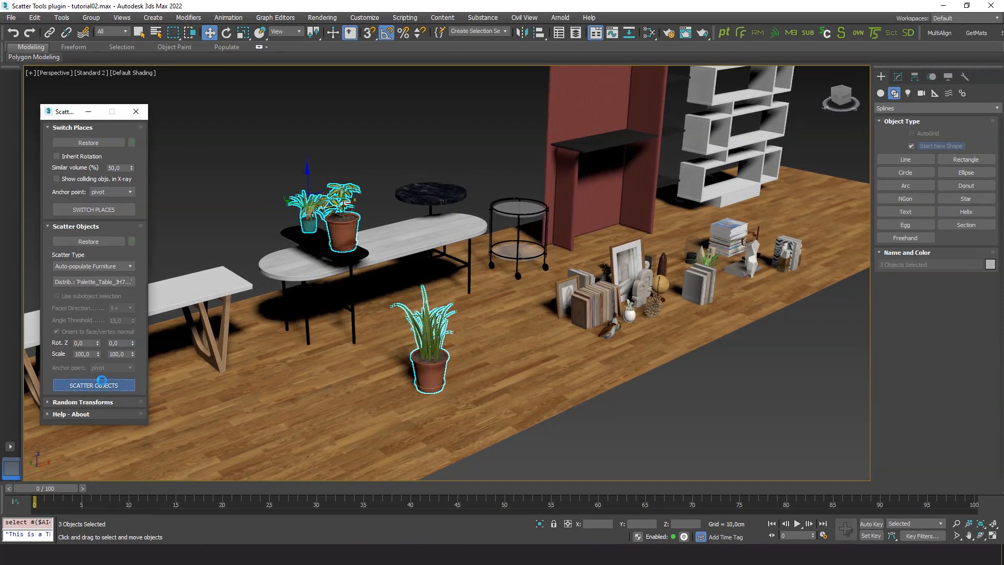
{"action": "left_click", "coordinate": [93, 385]}
{"action": "type", "text": "plants"}
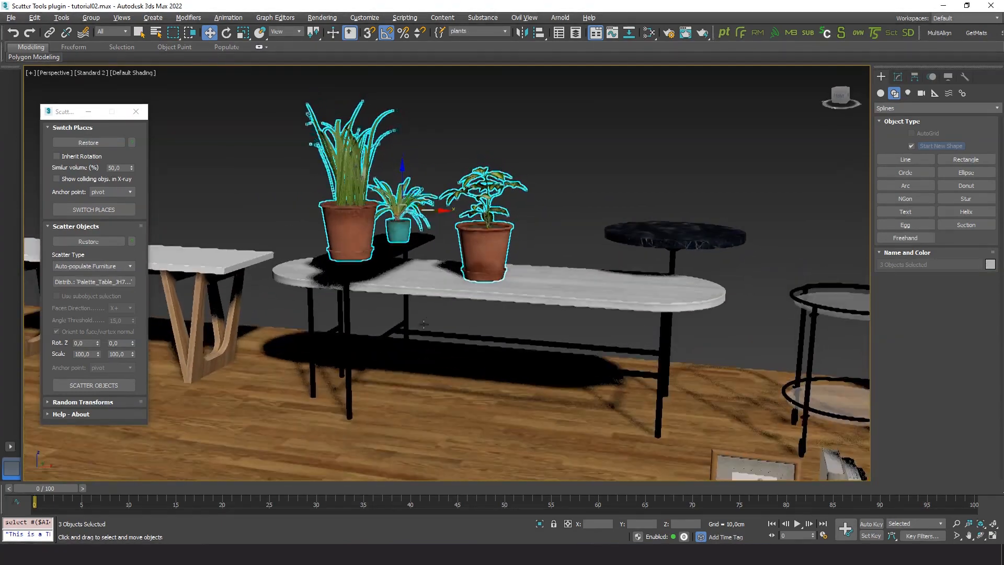
{"action": "left_click", "coordinate": [94, 384]}
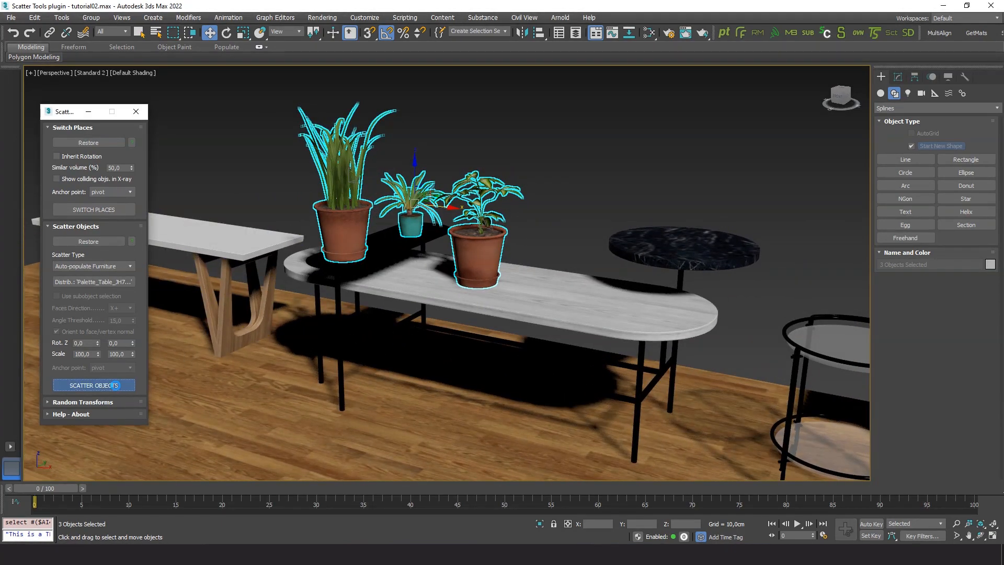
{"action": "left_click", "coordinate": [93, 384]}
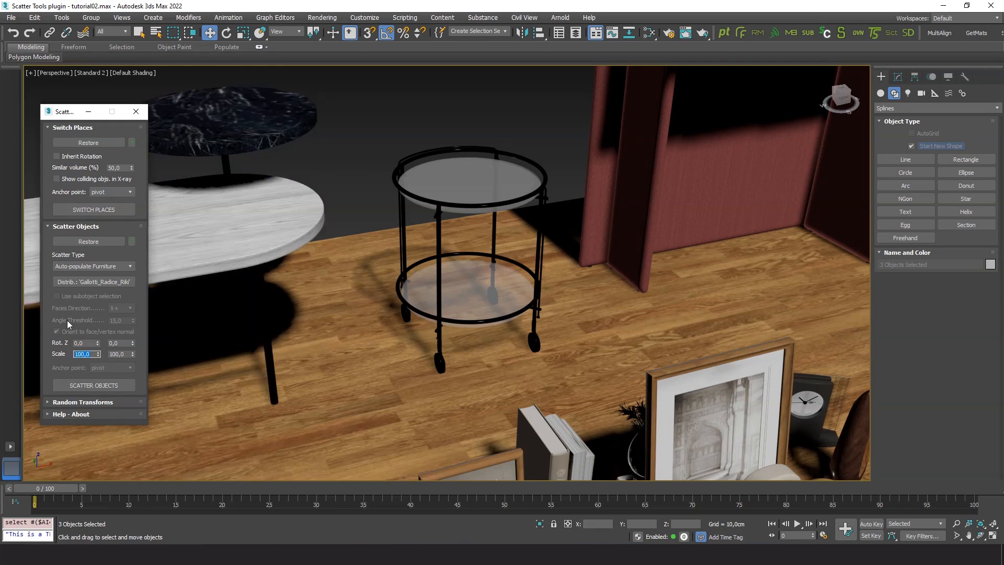
Set scale to 50–75% and scatter the plants across the glass trolley's tiers several times
{"action": "type", "text": "50"}
{"action": "left_click", "coordinate": [121, 353]}
{"action": "type", "text": "75"}
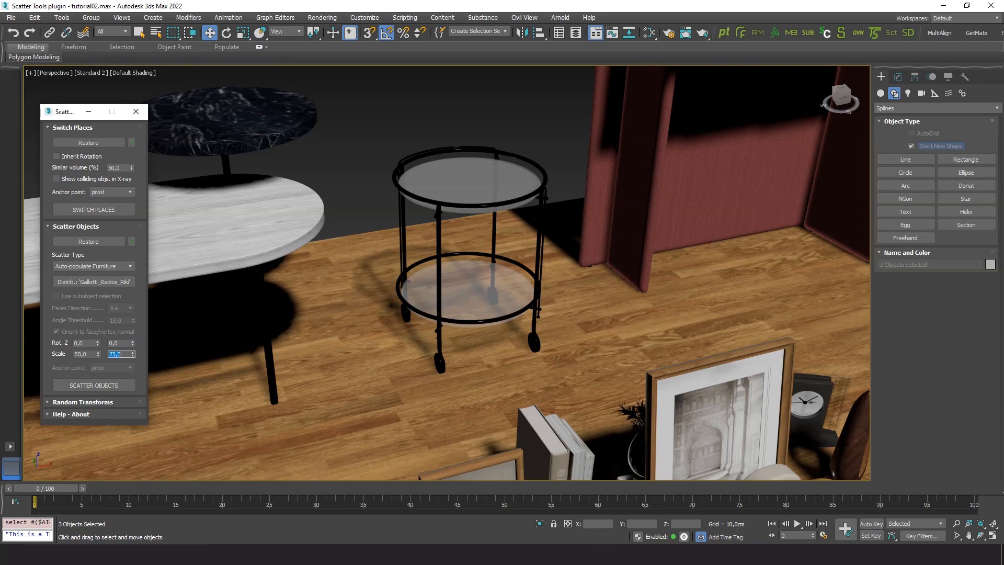
{"action": "left_click", "coordinate": [93, 385]}
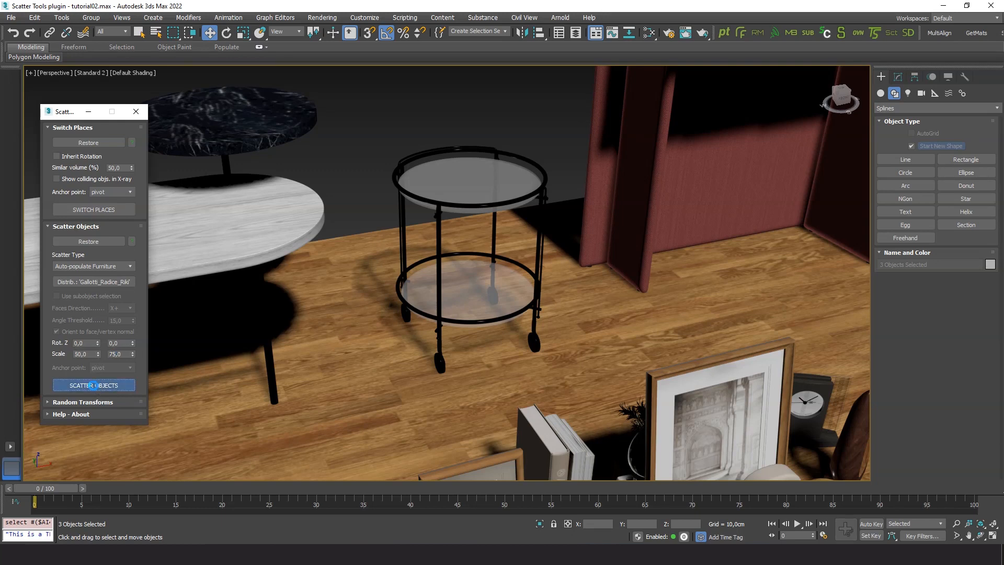
{"action": "left_click", "coordinate": [93, 385]}
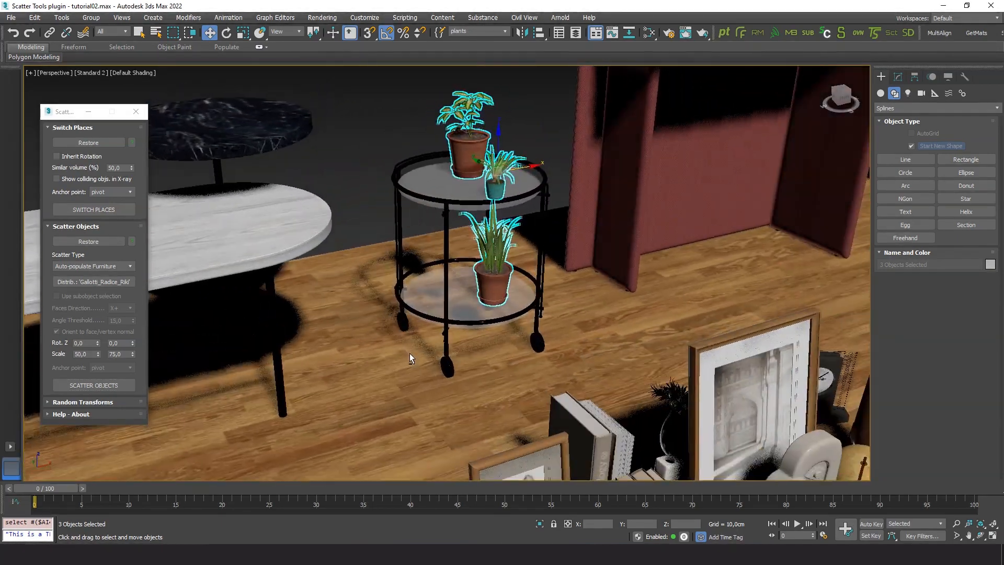
{"action": "left_click", "coordinate": [93, 385]}
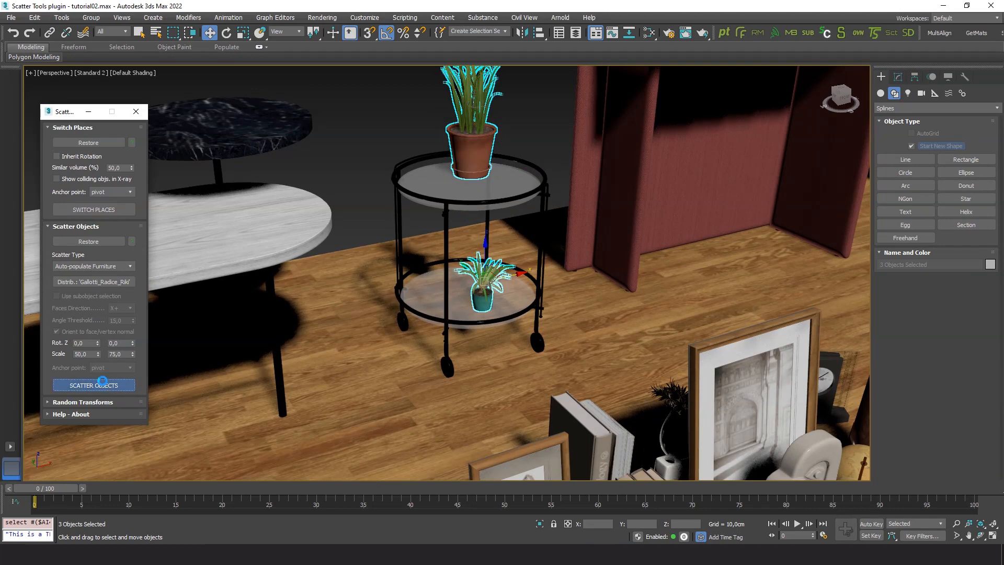
{"action": "left_click", "coordinate": [93, 384]}
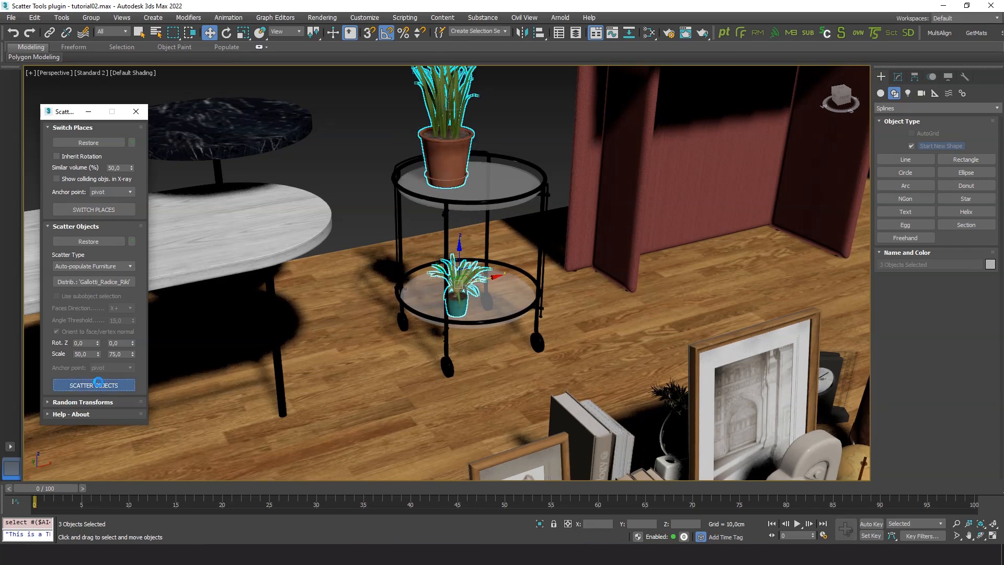
{"action": "left_click", "coordinate": [93, 384]}
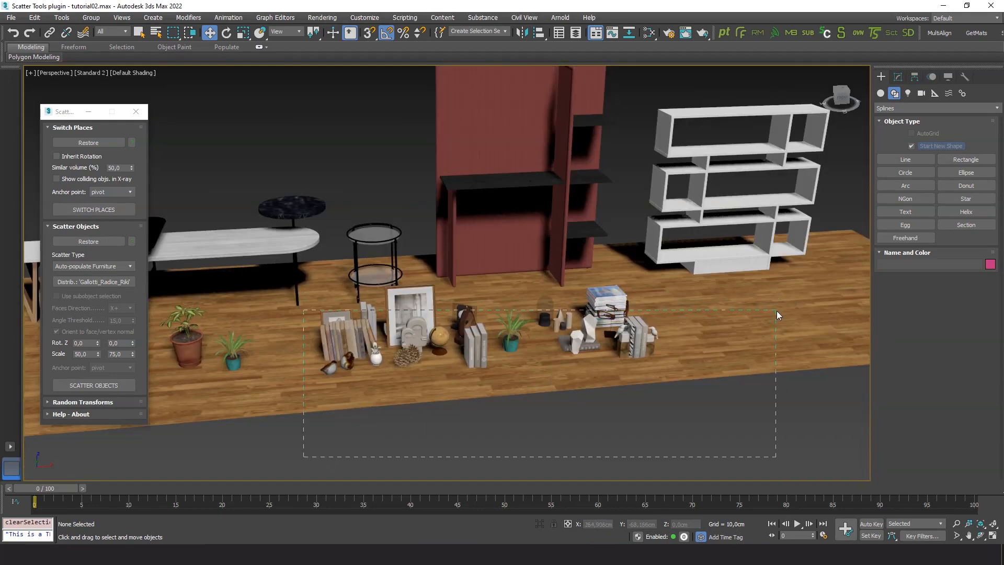
Rectangle-select the nineteen books, frames and ornaments lying on the floor
{"action": "left_click_drag", "start_coordinate": [777, 310], "coordinate": [506, 401]}
{"action": "type", "text": "decor"}
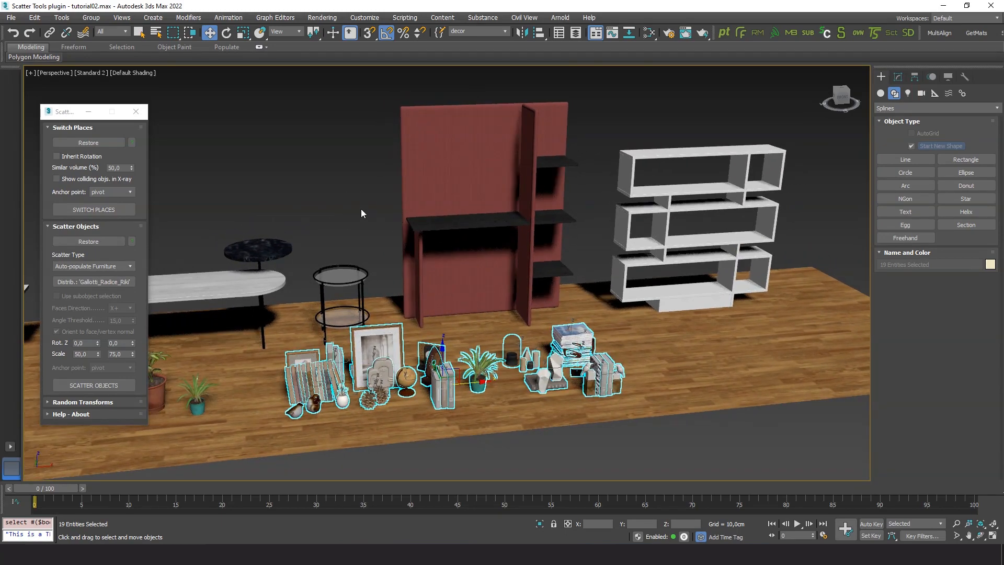
Pick the red Softwall wall shelf as the scatter distribution object
{"action": "left_click", "coordinate": [483, 212]}
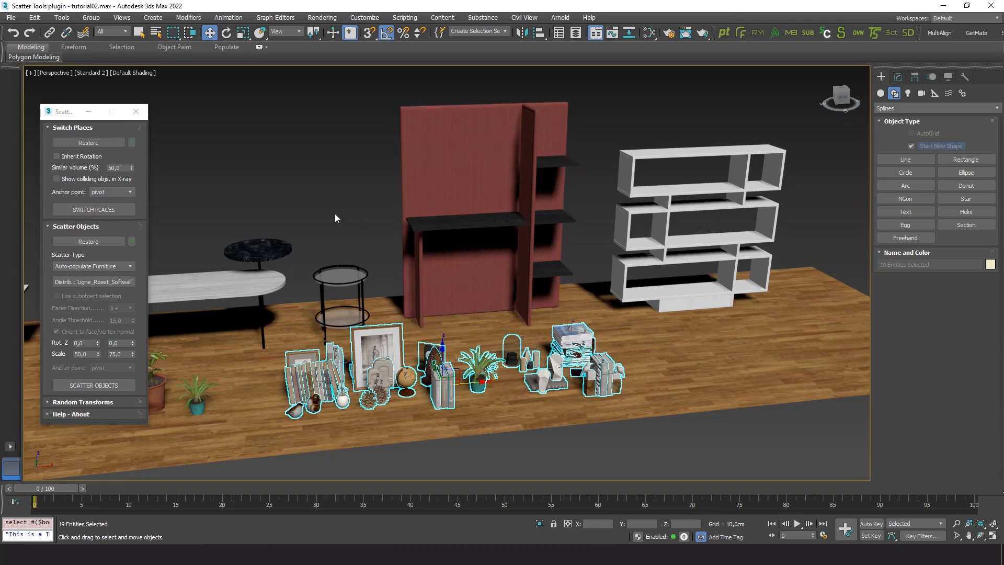
{"action": "mouse_move", "coordinate": [101, 367]}
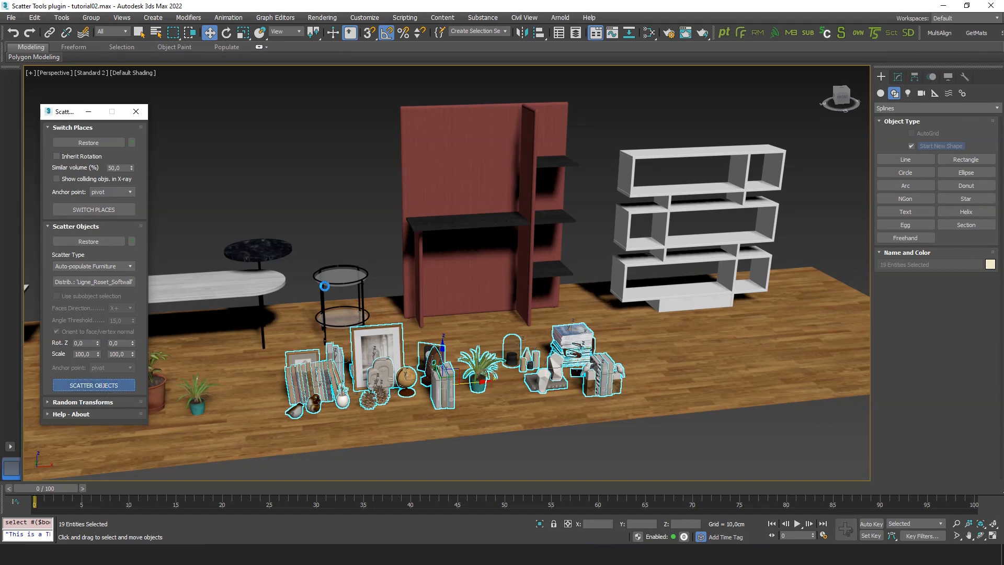
Scatter the decor across the red shelf's desk top and shelves, reshuffling for a good layout
{"action": "left_click", "coordinate": [93, 385]}
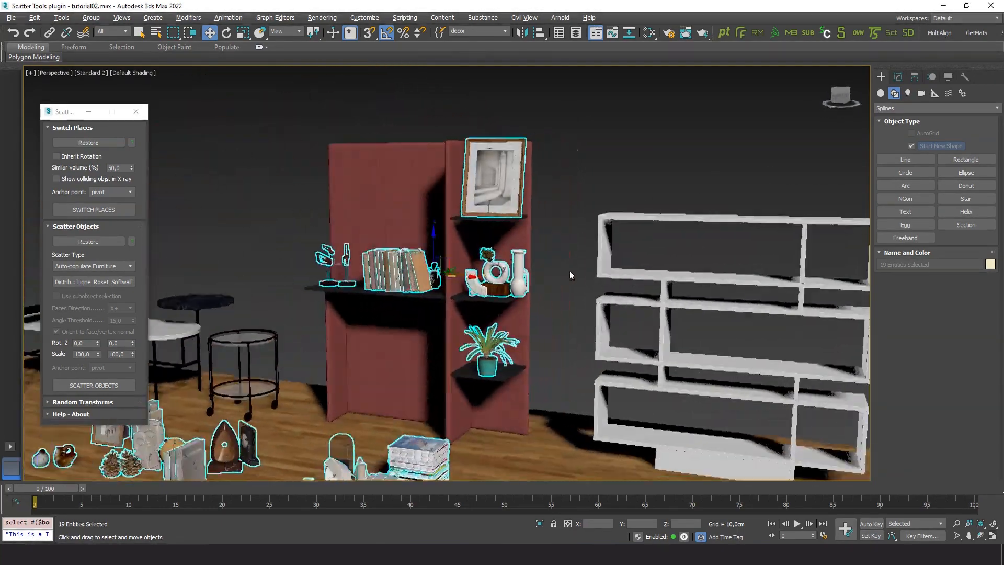
{"action": "left_click_drag", "start_coordinate": [569, 275], "coordinate": [493, 305]}
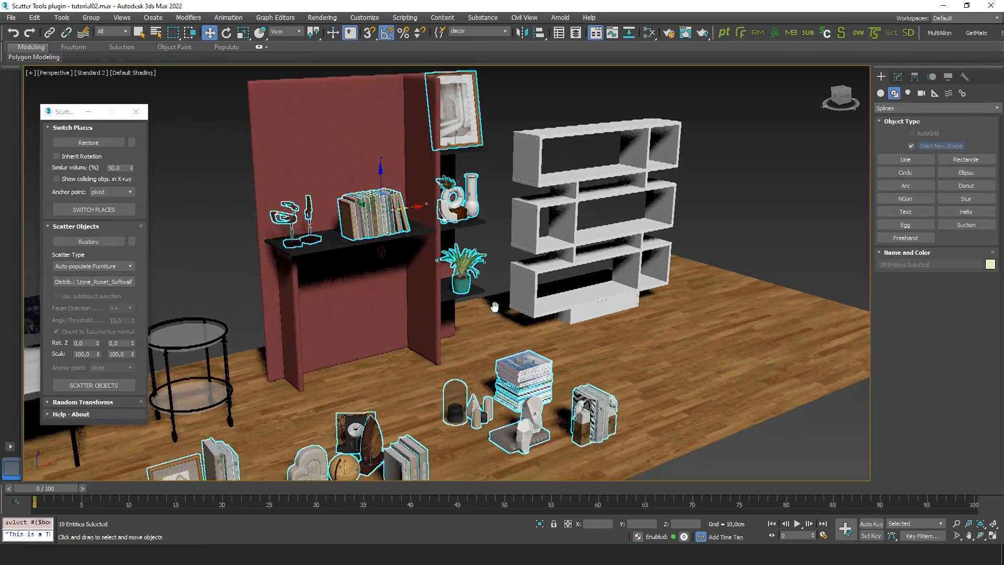
{"action": "left_click", "coordinate": [93, 385]}
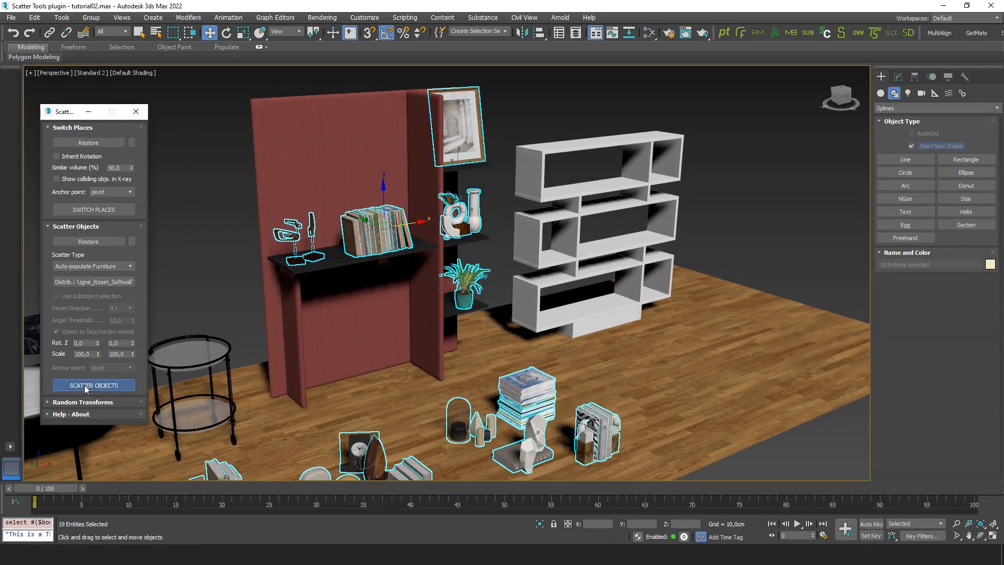
{"action": "left_click", "coordinate": [93, 385]}
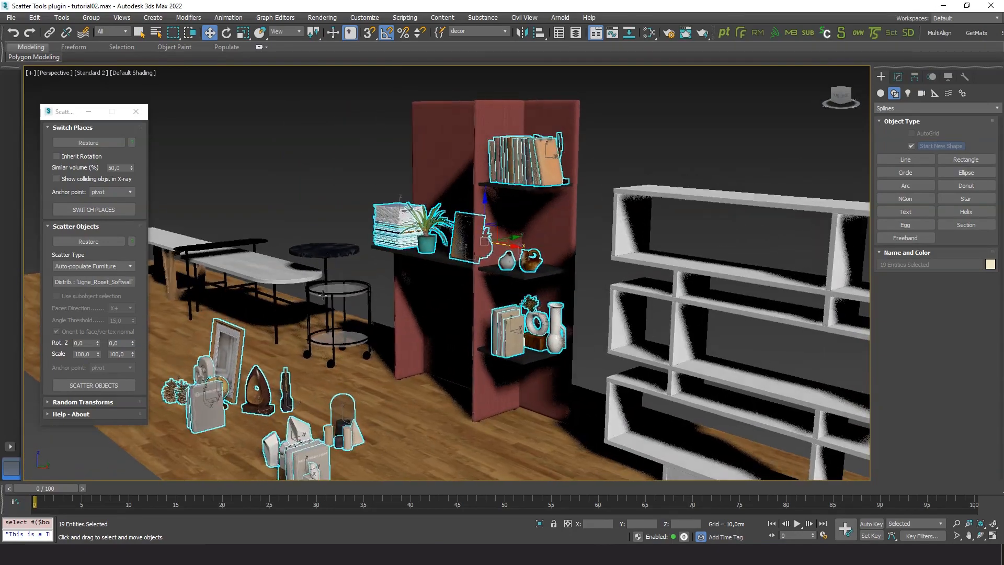
{"action": "left_click", "coordinate": [93, 385]}
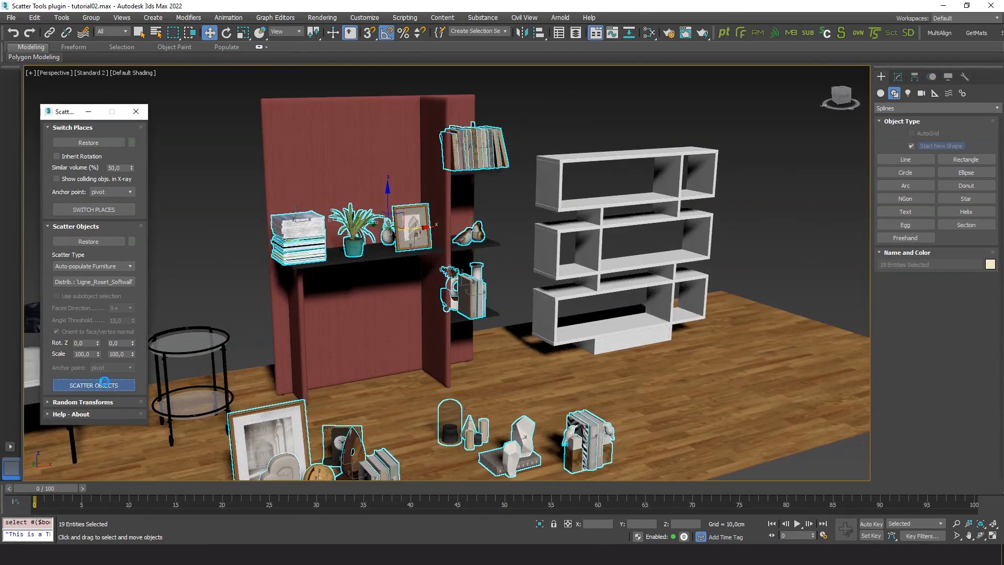
{"action": "left_click", "coordinate": [93, 385]}
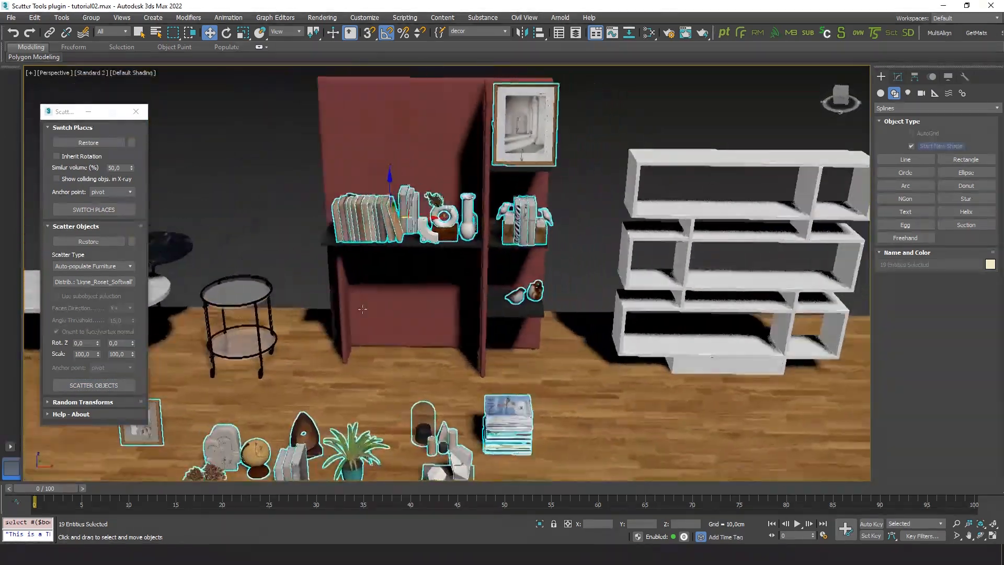
{"action": "left_click", "coordinate": [93, 384]}
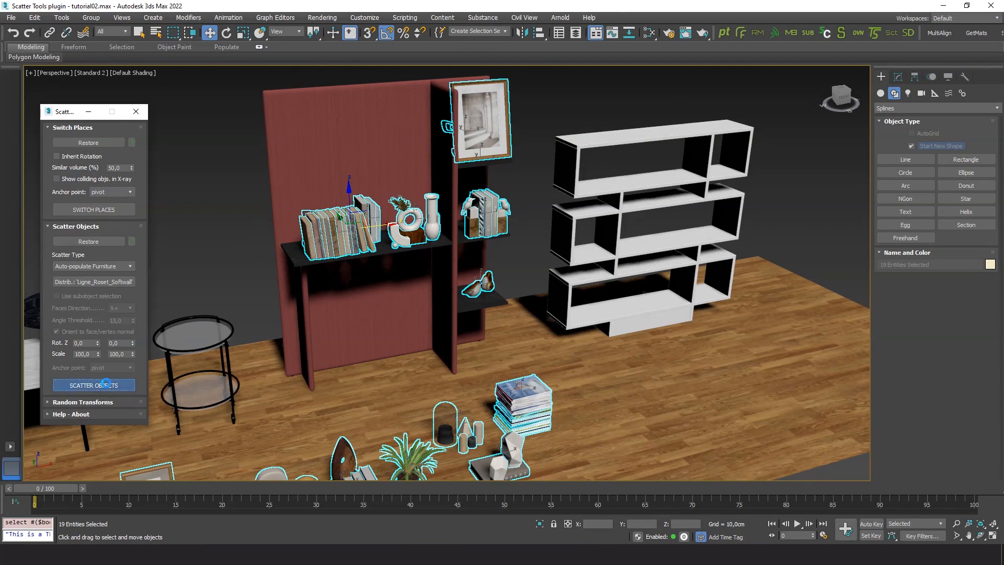
{"action": "left_click", "coordinate": [93, 385]}
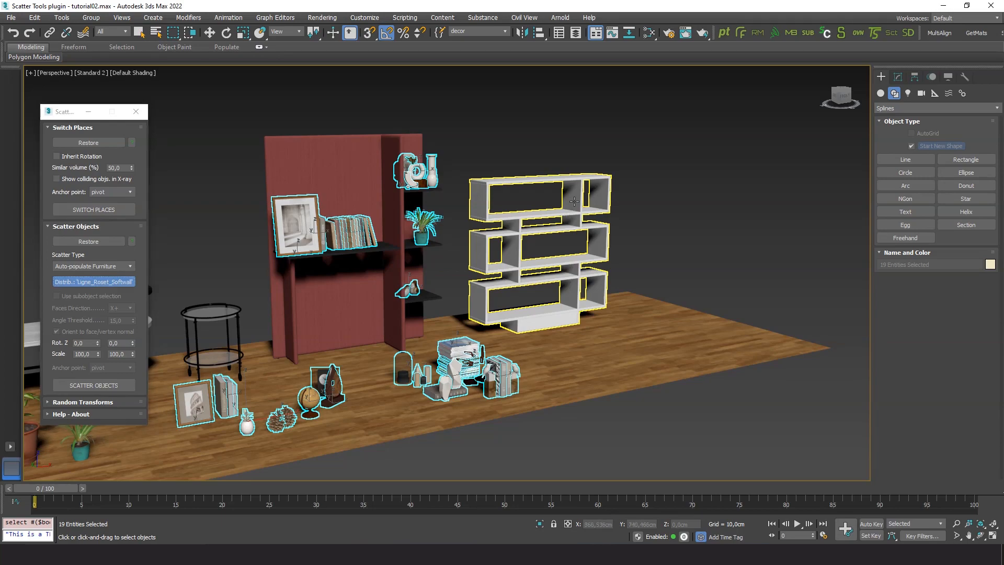
Pick the white bookcase as target and scatter the decor across its compartments several times
{"action": "left_click", "coordinate": [93, 385]}
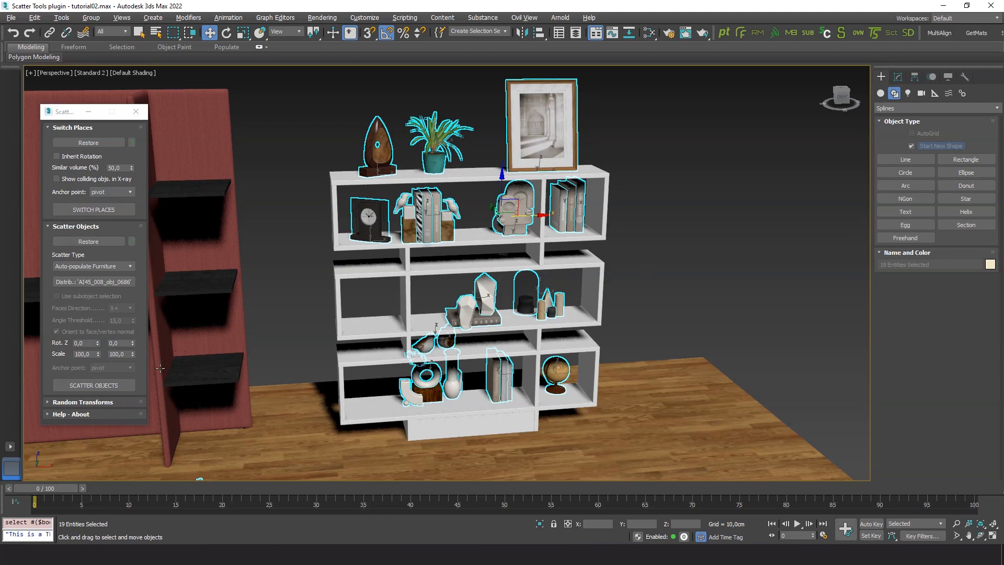
{"action": "left_click", "coordinate": [93, 385]}
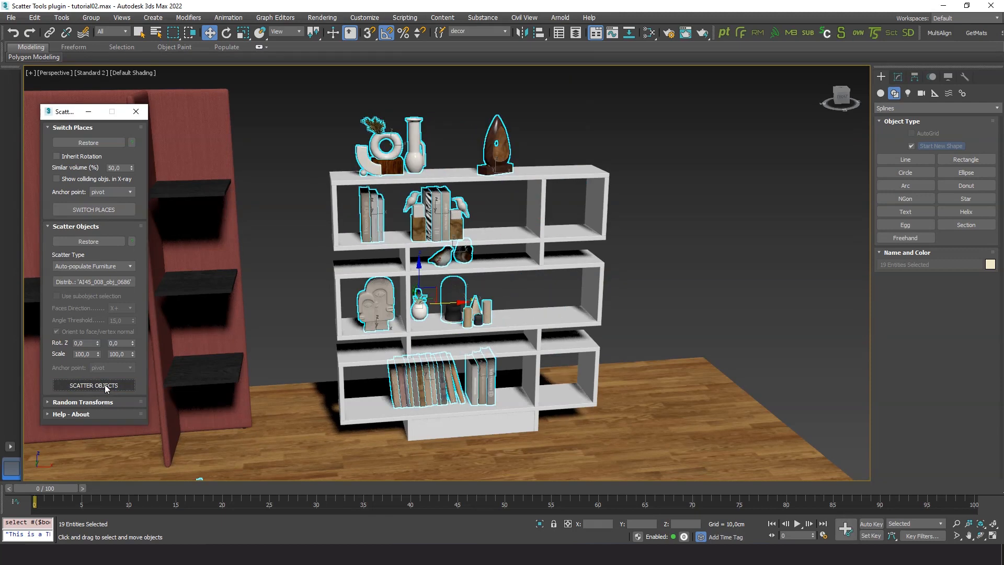
{"action": "left_click", "coordinate": [93, 385]}
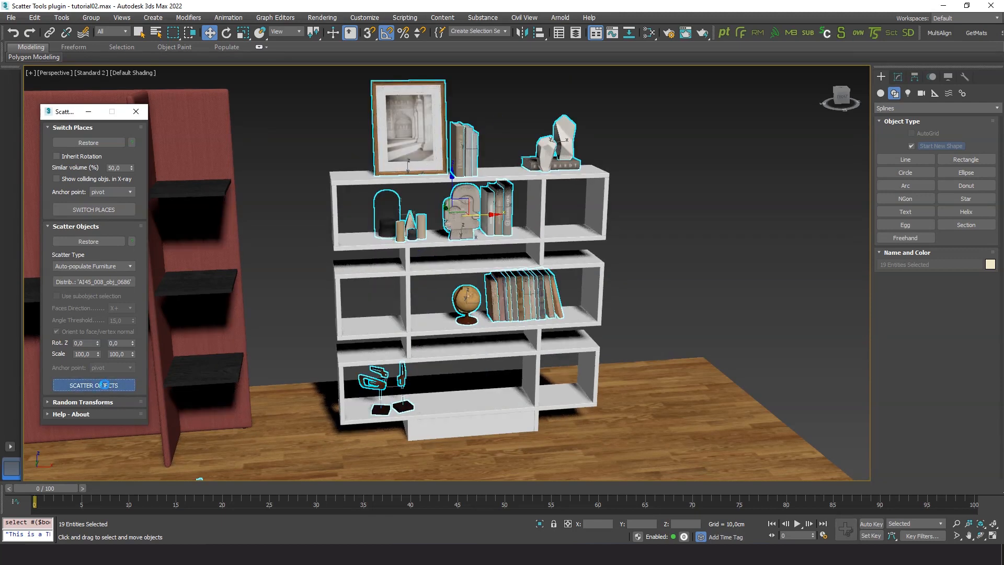
{"action": "left_click", "coordinate": [93, 384]}
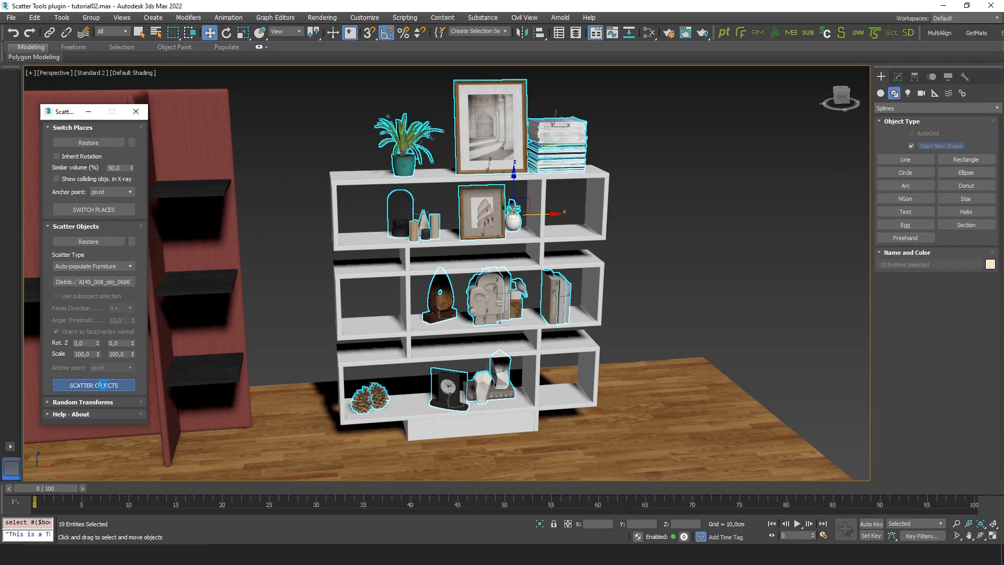
{"action": "left_click", "coordinate": [93, 385]}
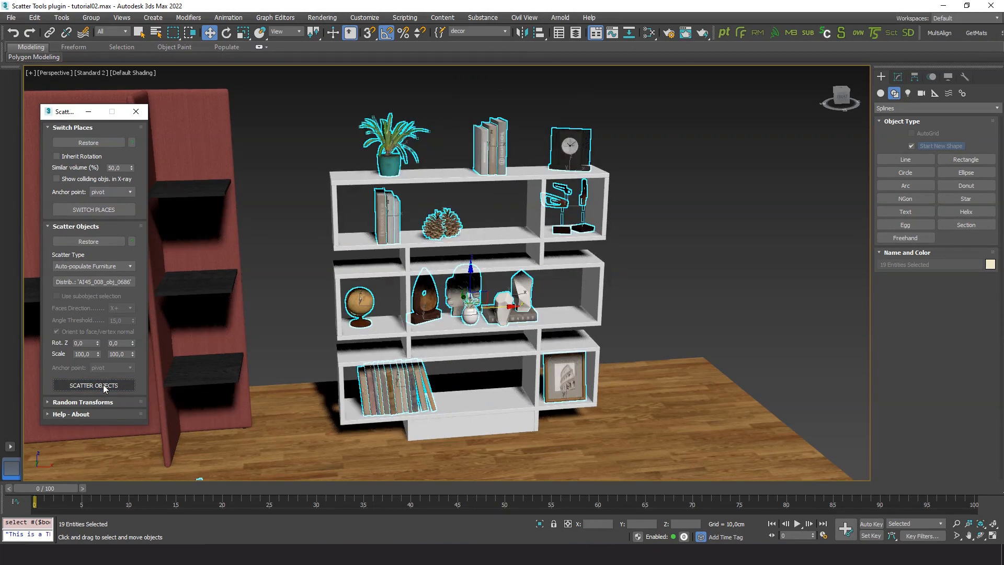
{"action": "left_click", "coordinate": [93, 384]}
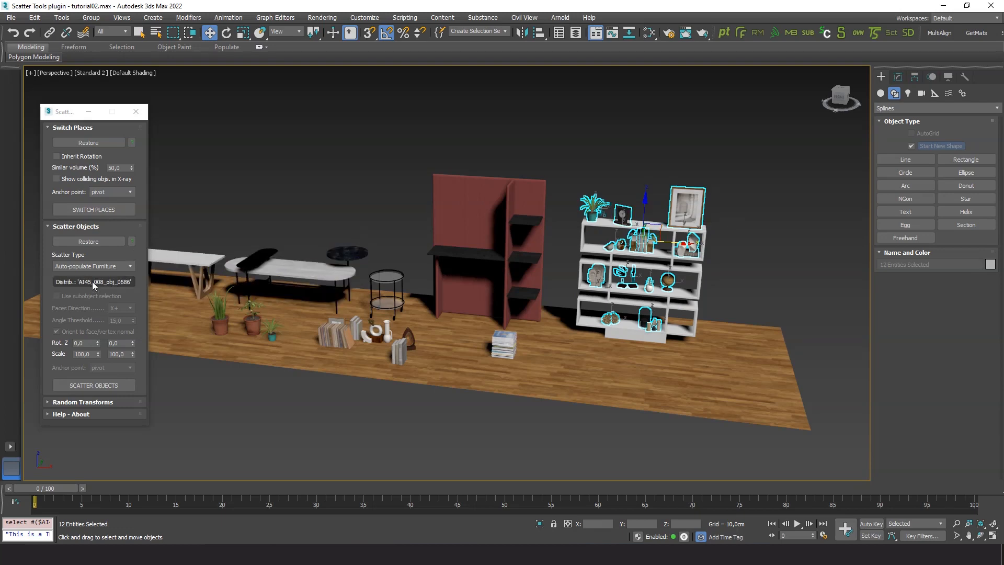
Pick the oval Palette table as target and scatter six decor pieces onto the tables
{"action": "left_click", "coordinate": [93, 384]}
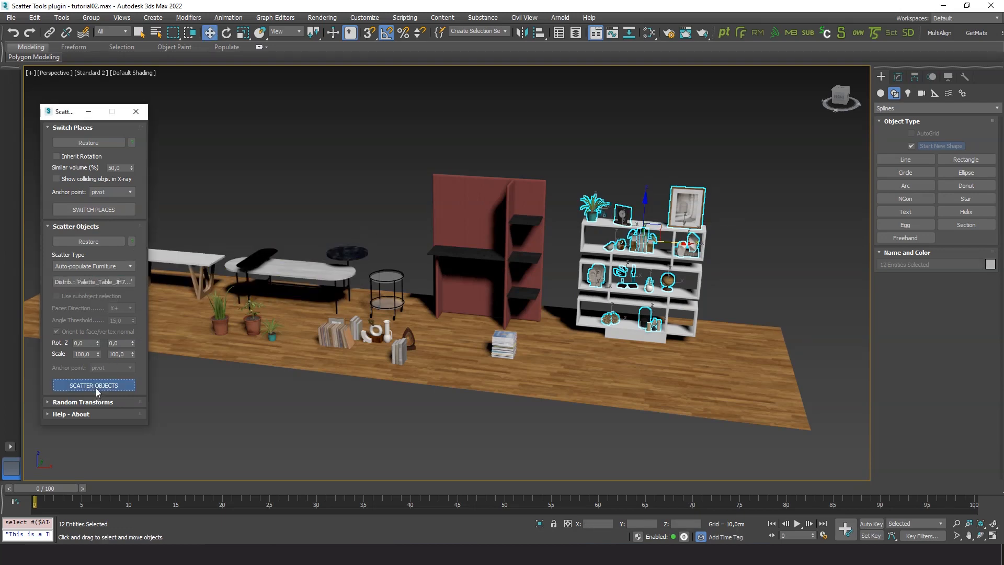
{"action": "left_click", "coordinate": [93, 385]}
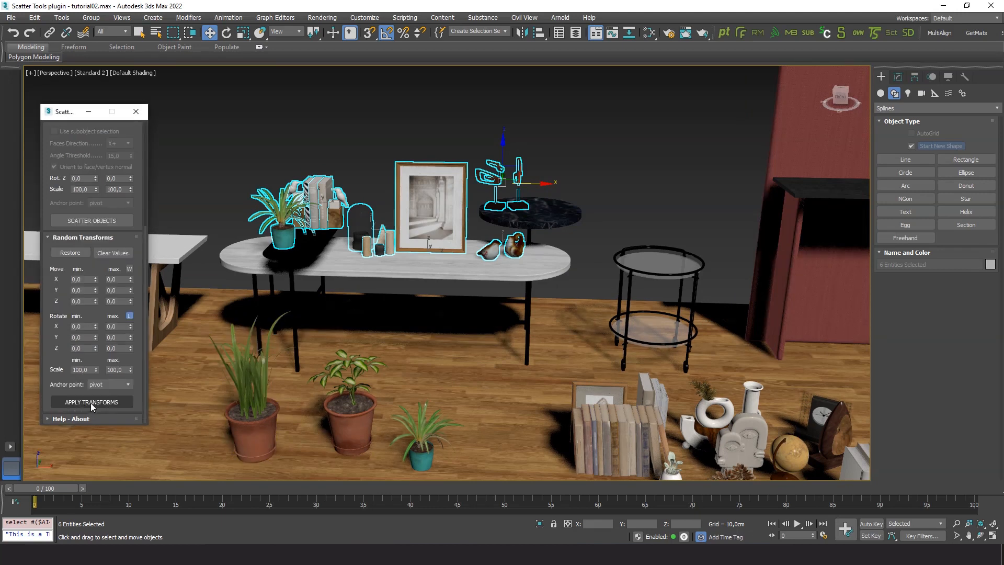
Set random Rotate Z from -180 to 180 with the anchor point at each object's base
{"action": "left_click", "coordinate": [91, 401]}
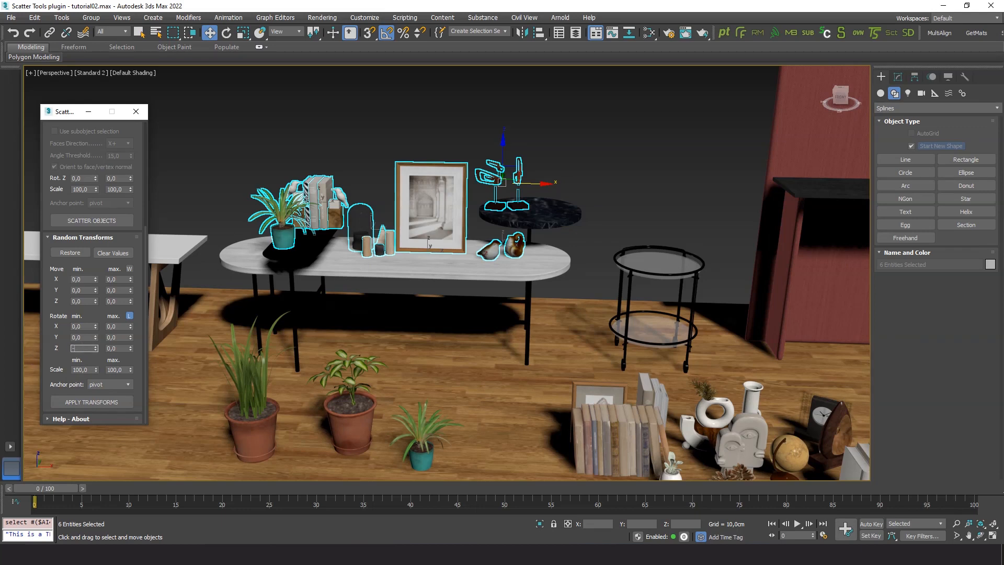
{"action": "type", "text": "-180,"}
{"action": "left_click", "coordinate": [83, 369]}
{"action": "type", "text": "5"}
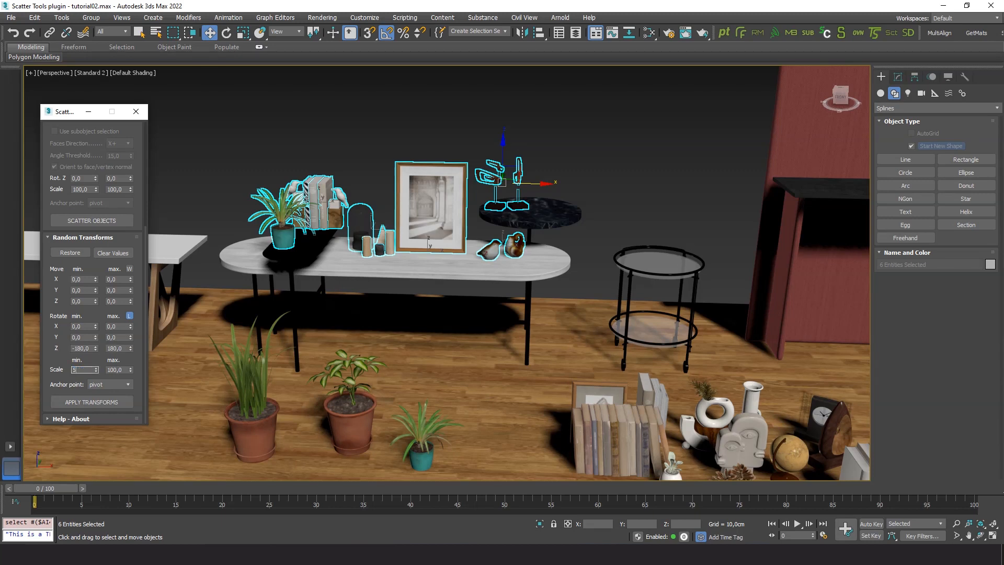
{"action": "type", "text": "0,0"}
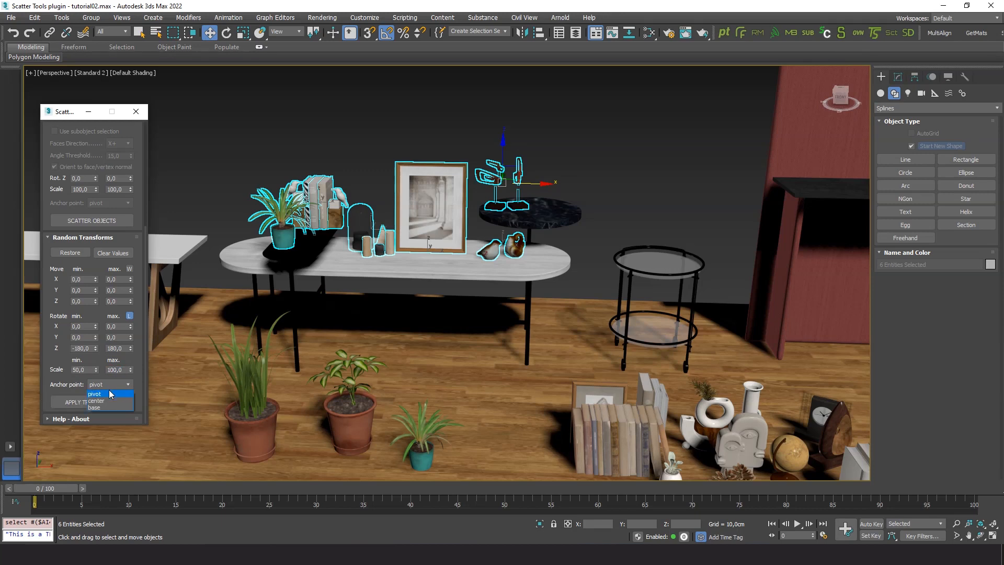
{"action": "left_click", "coordinate": [94, 406]}
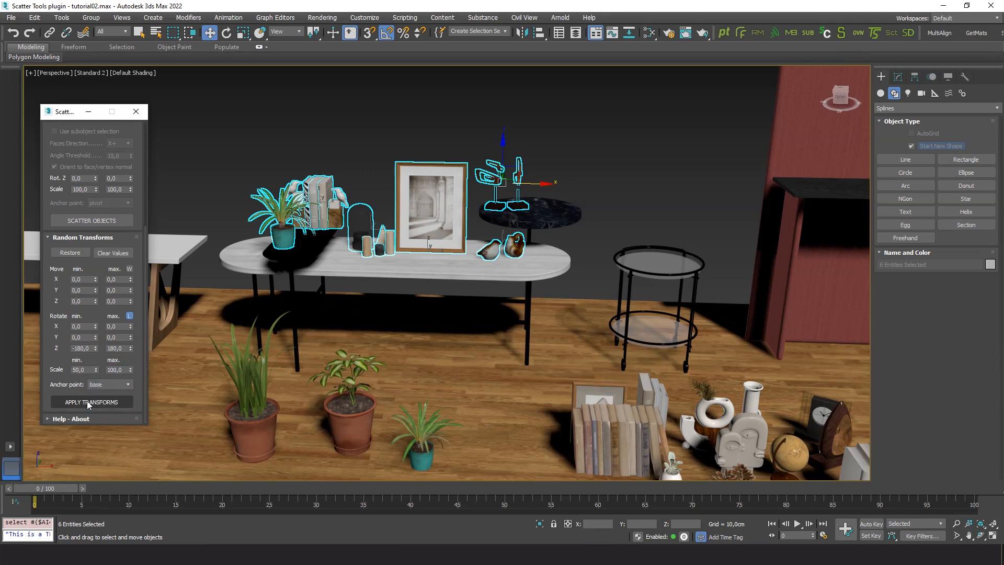
Apply the random transforms twice so the six decor pieces rotate and shrink in place
{"action": "left_click", "coordinate": [91, 402]}
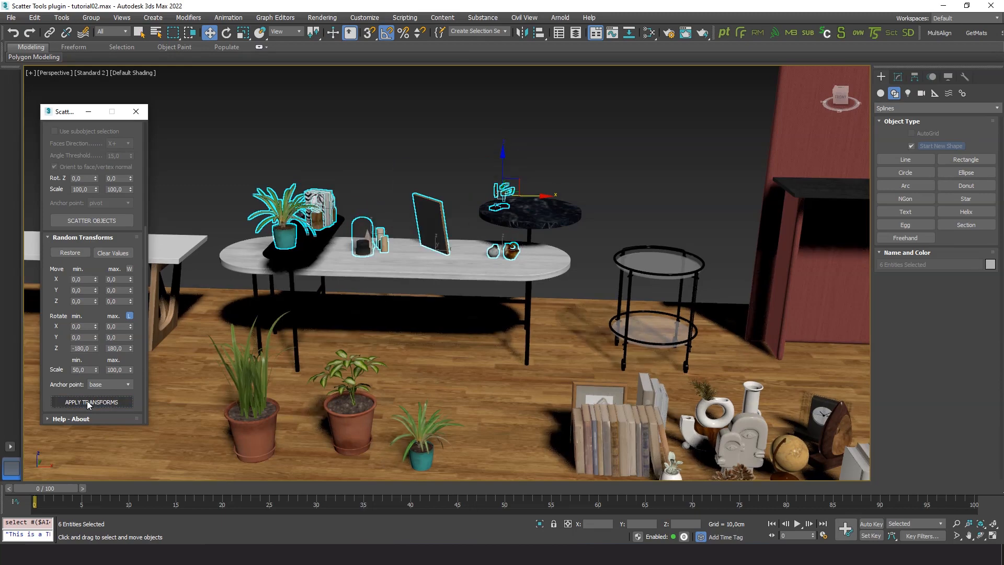
{"action": "left_click", "coordinate": [92, 401]}
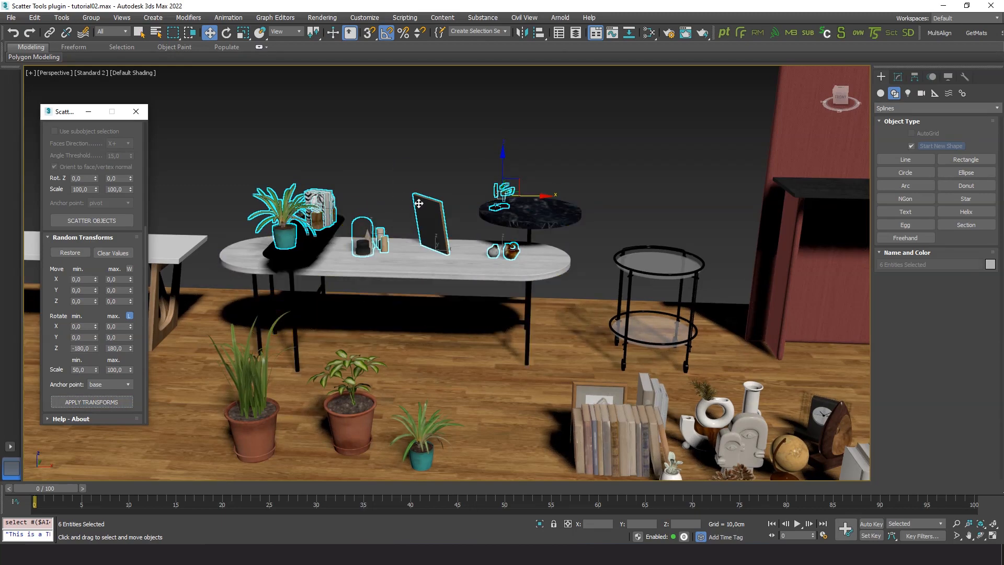
{"action": "left_click_drag", "start_coordinate": [419, 204], "coordinate": [461, 195]}
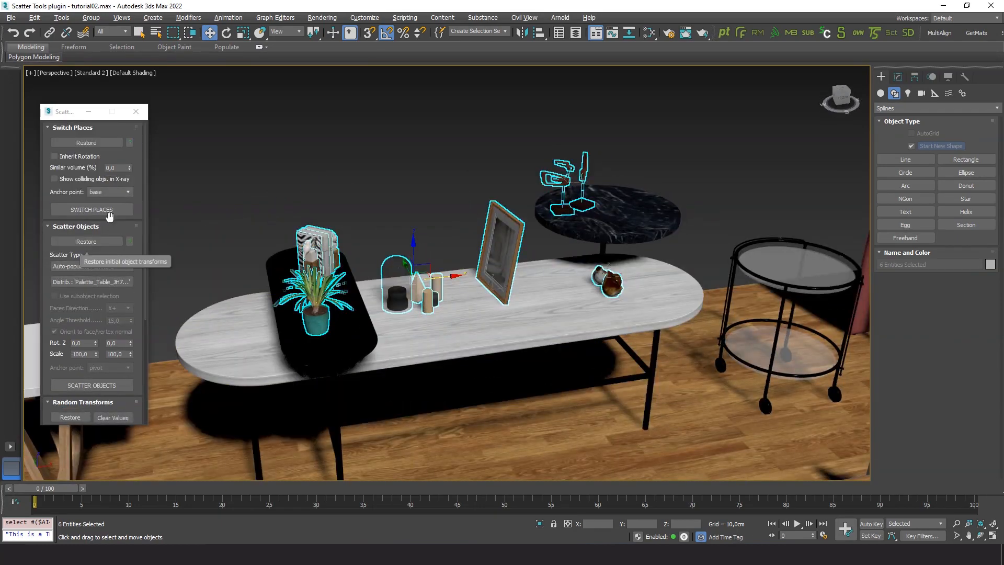
Switch Places three times so the plant and books end up on the black tray
{"action": "left_click", "coordinate": [92, 209]}
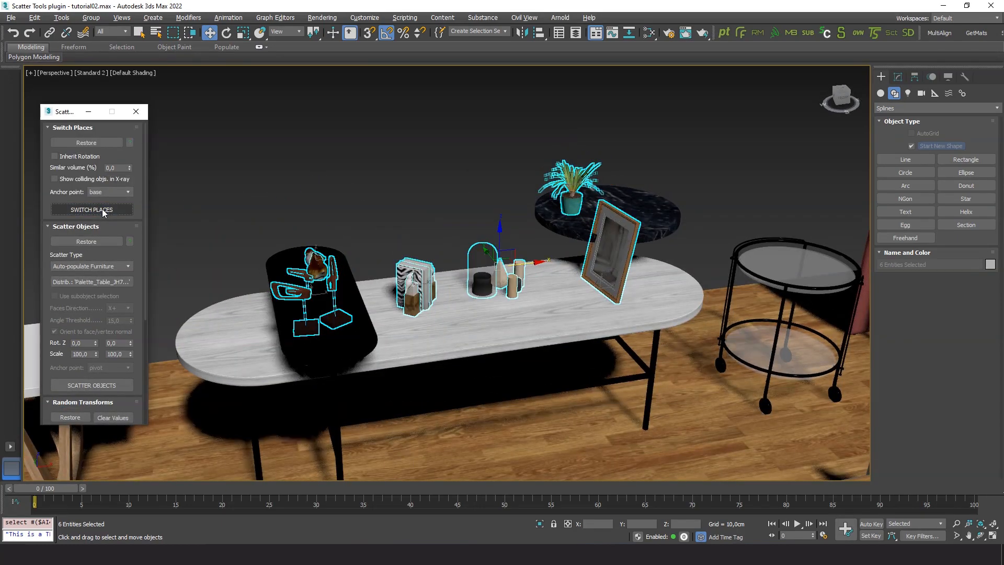
{"action": "left_click", "coordinate": [92, 210]}
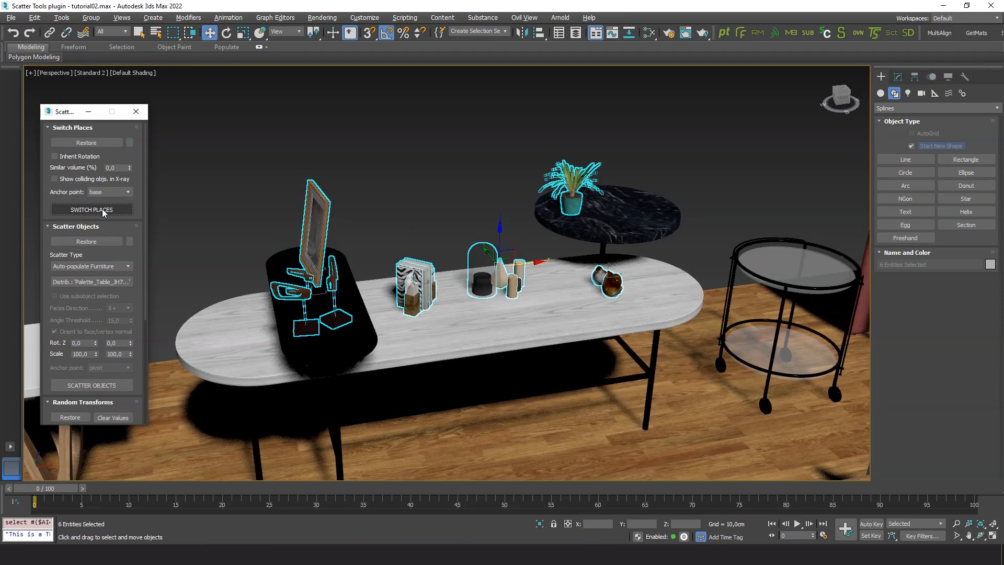
{"action": "left_click", "coordinate": [92, 209]}
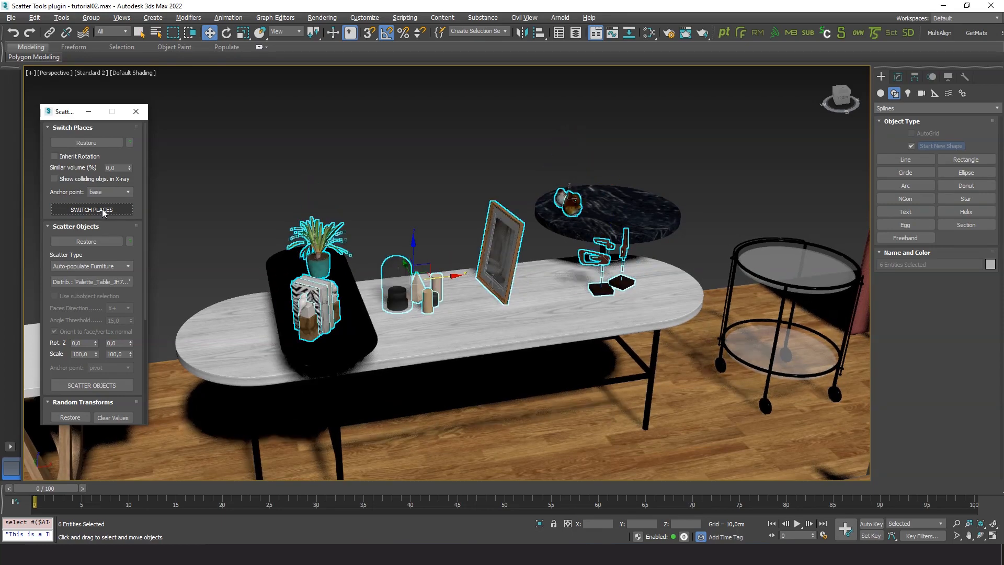